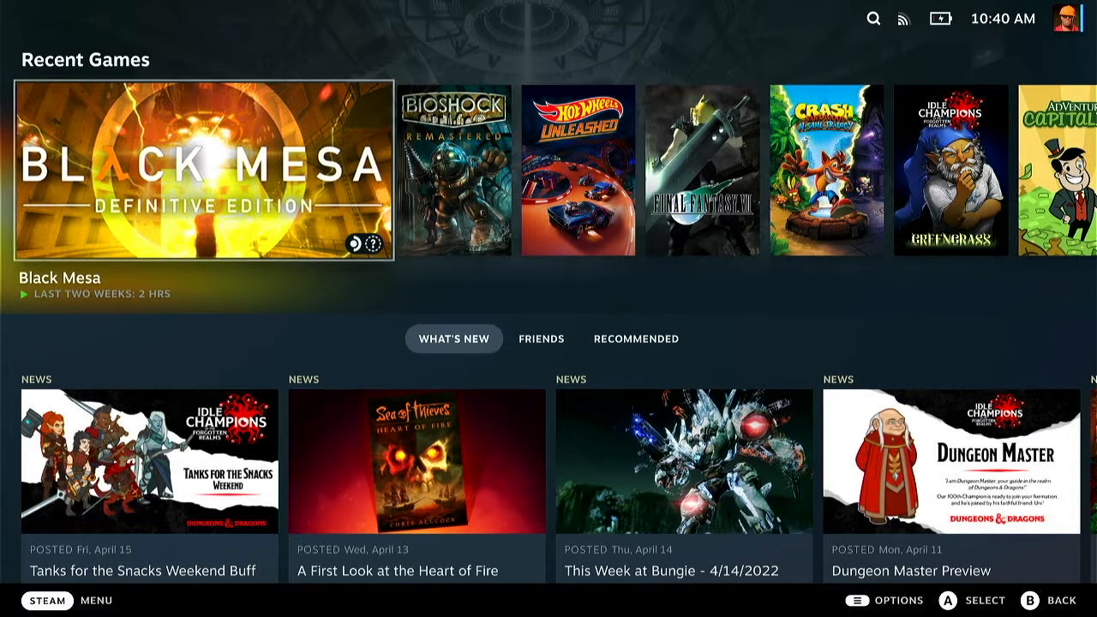
From the STEAM menu go into Settings and move down the category list.
click(46, 600)
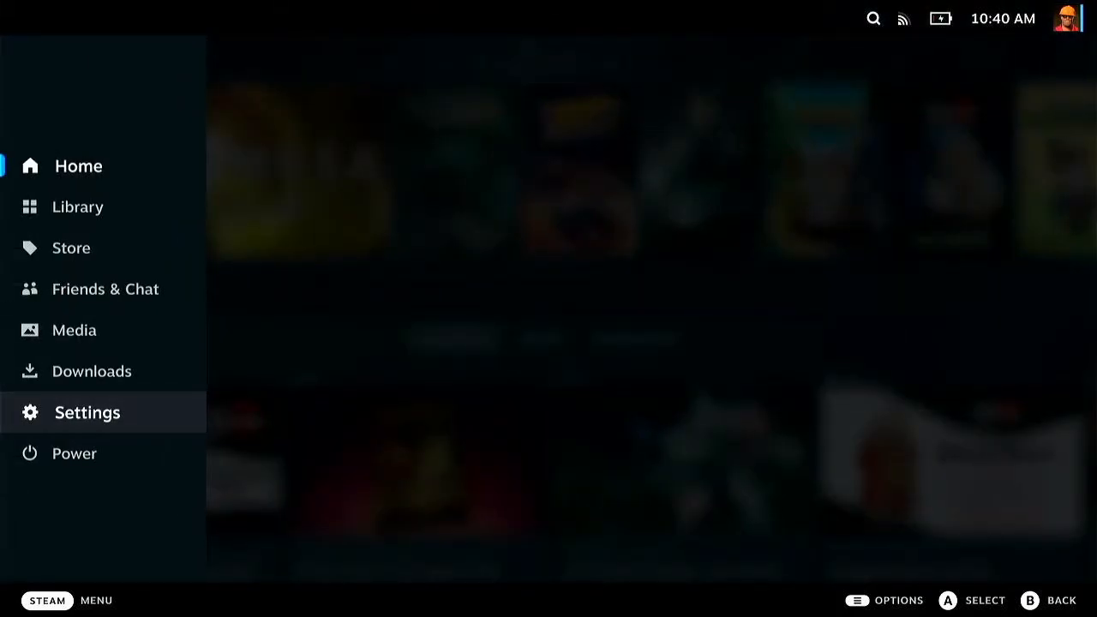
click(87, 411)
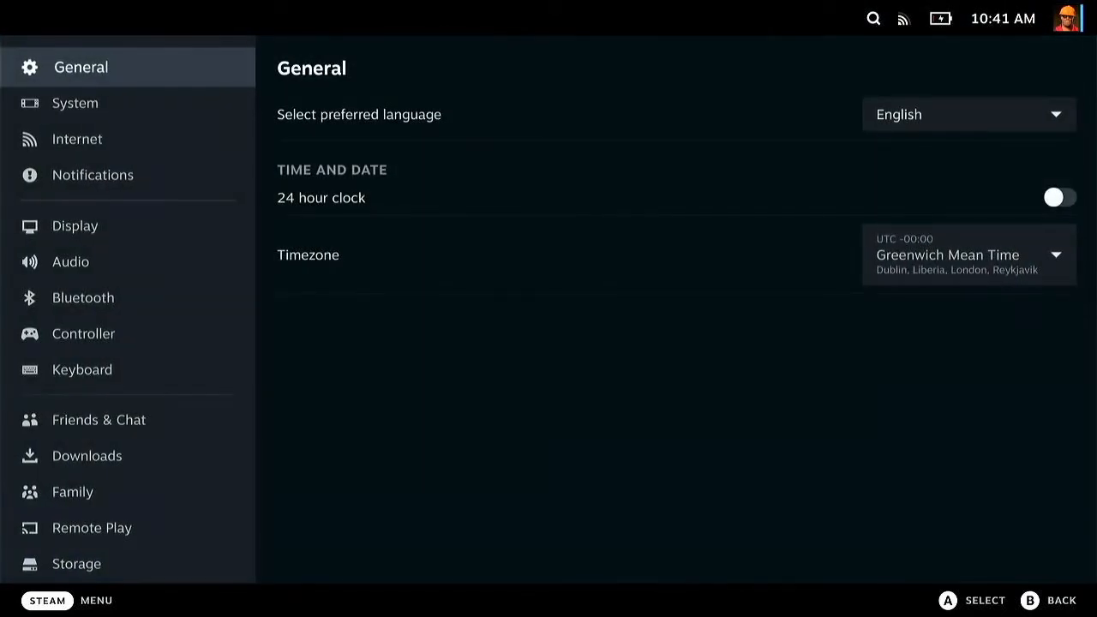
click(86, 332)
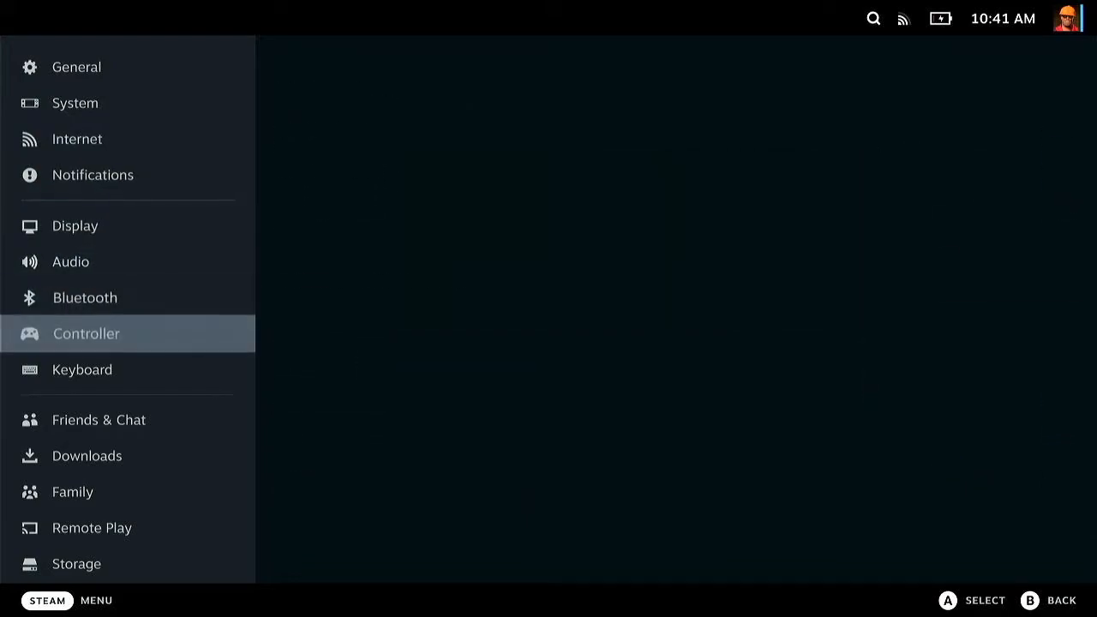
Set the Current Keyboard Theme to DEX-85, then change it to Steam Green.
click(946, 117)
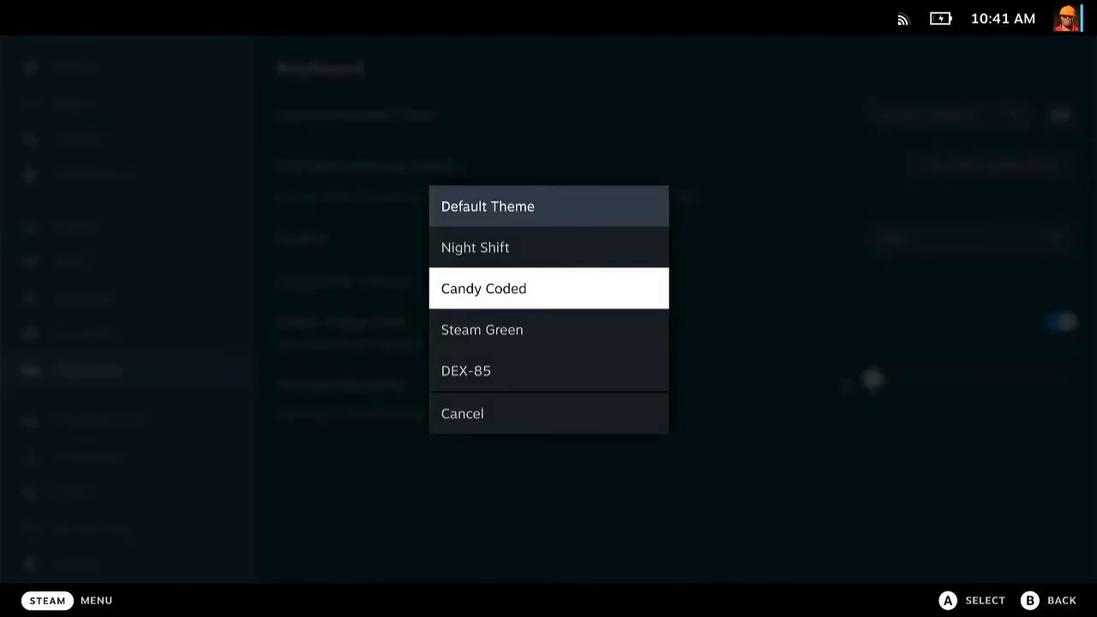
click(466, 370)
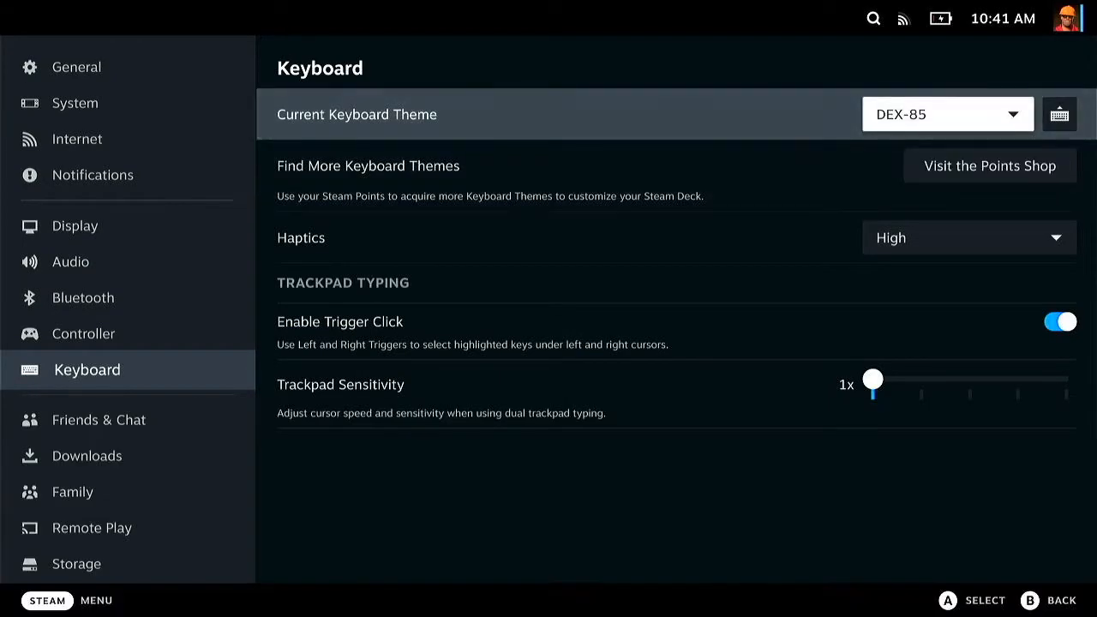
click(946, 113)
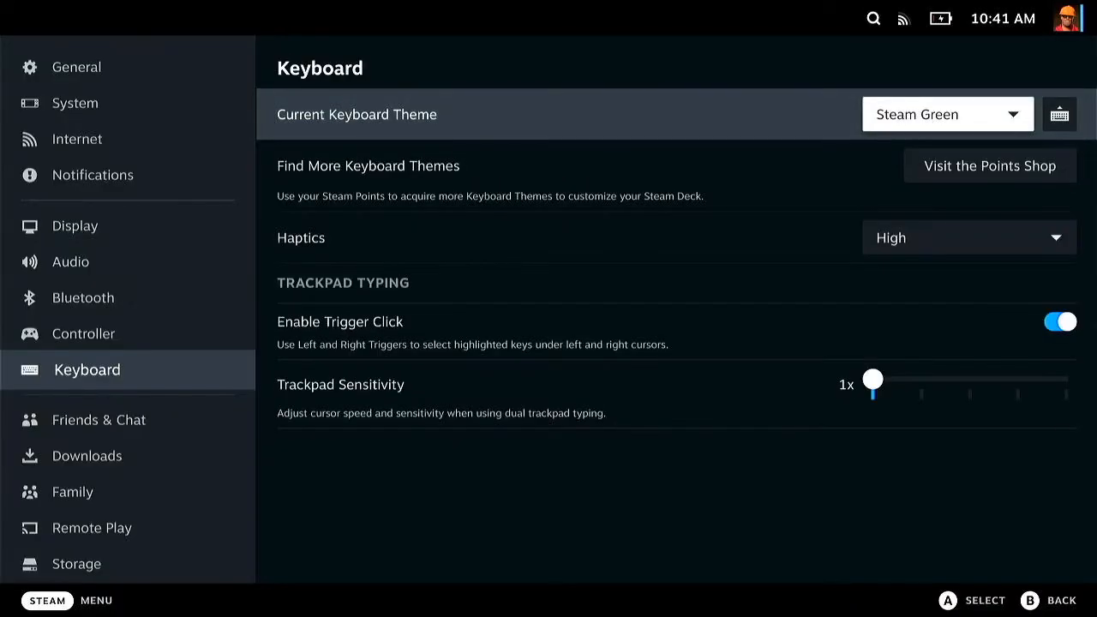
click(1059, 113)
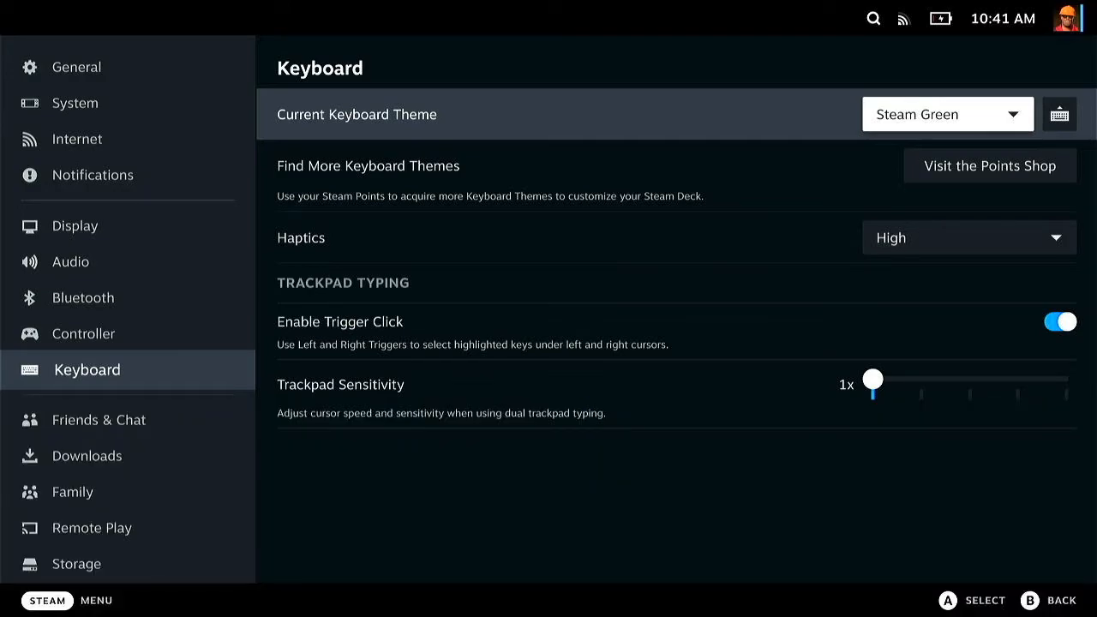
Visit the Points Shop's Steam Deck Keyboards category and browse the 5,000-point themes.
click(989, 165)
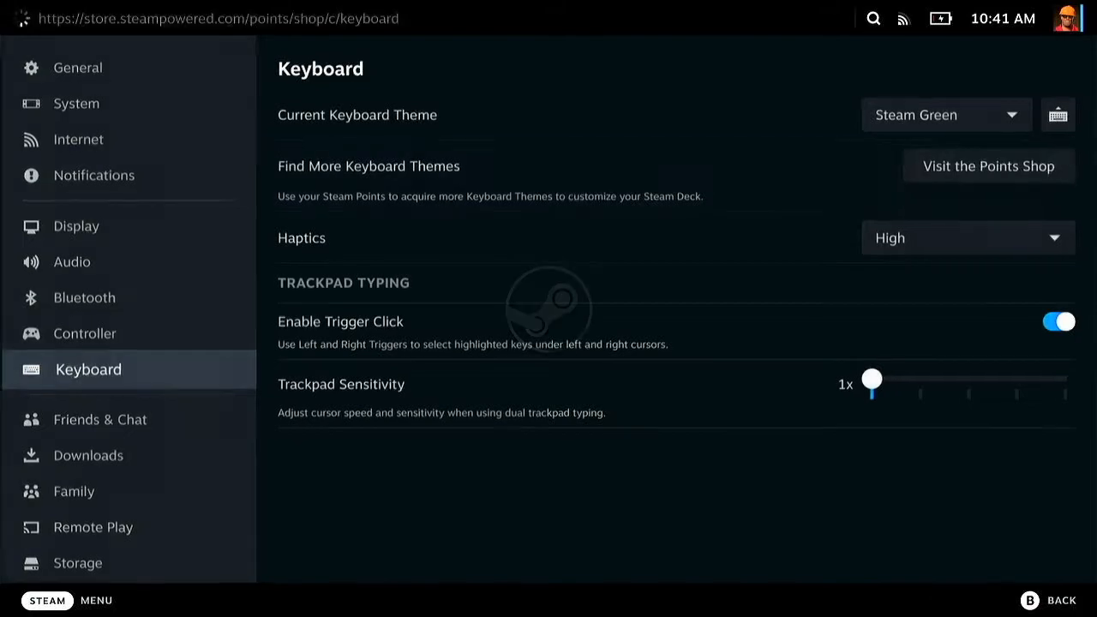
click(987, 164)
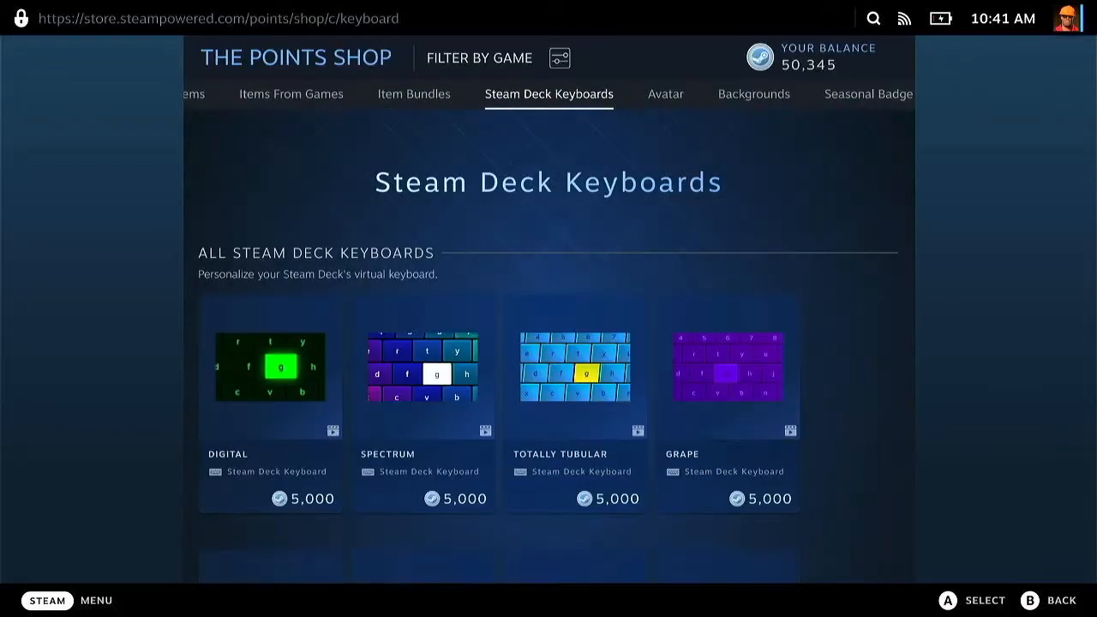
scroll(down, 3)
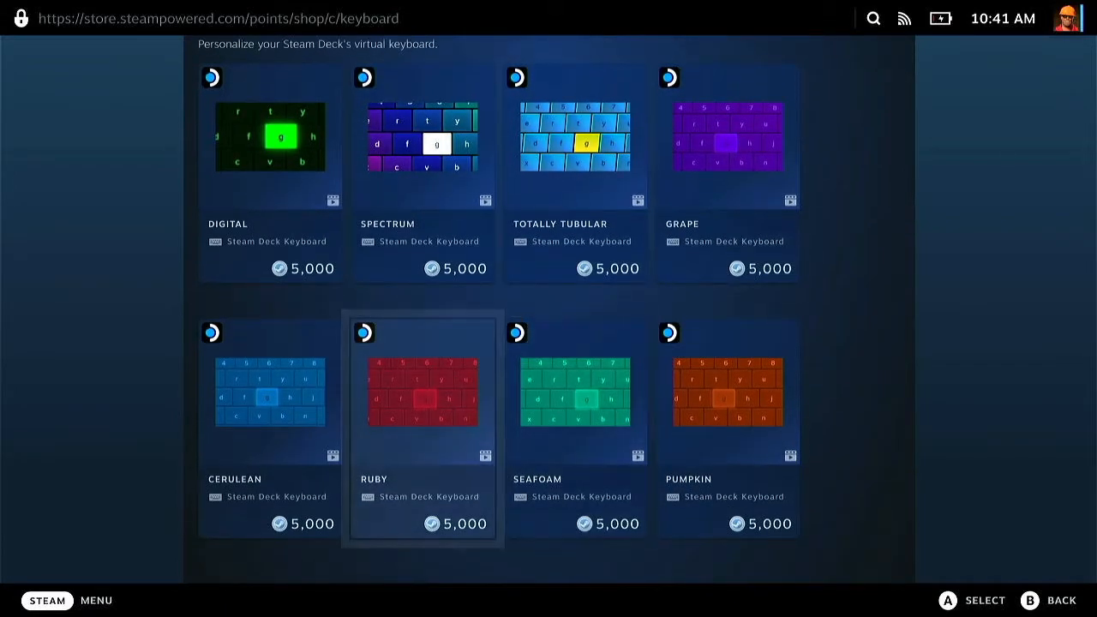
Purchase the Spectrum keyboard for 5,000 points and equip it now.
click(424, 137)
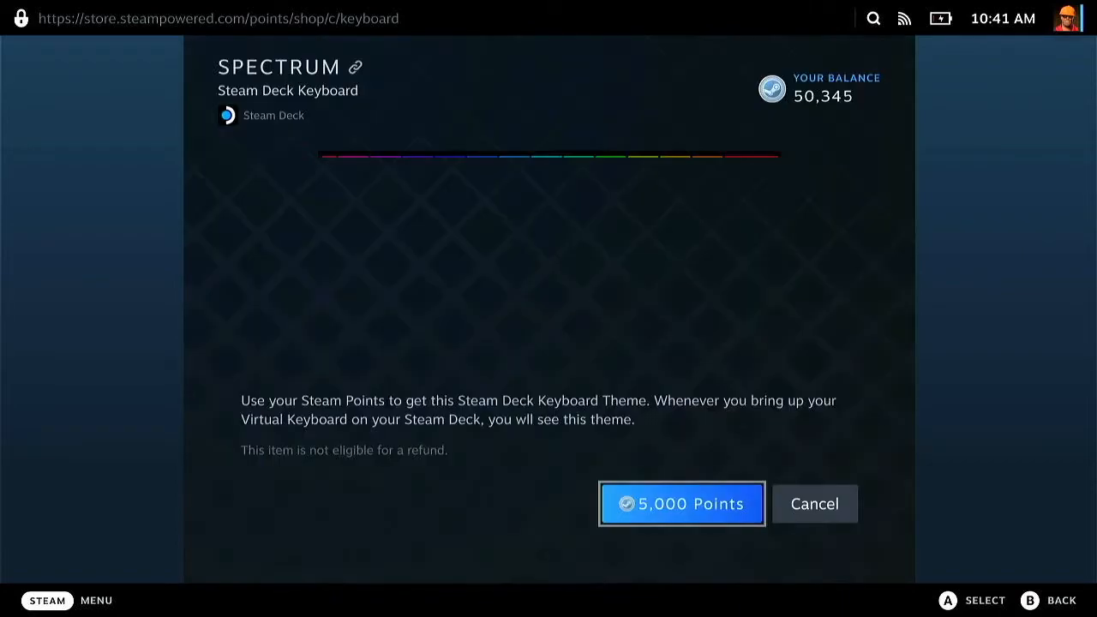
click(682, 503)
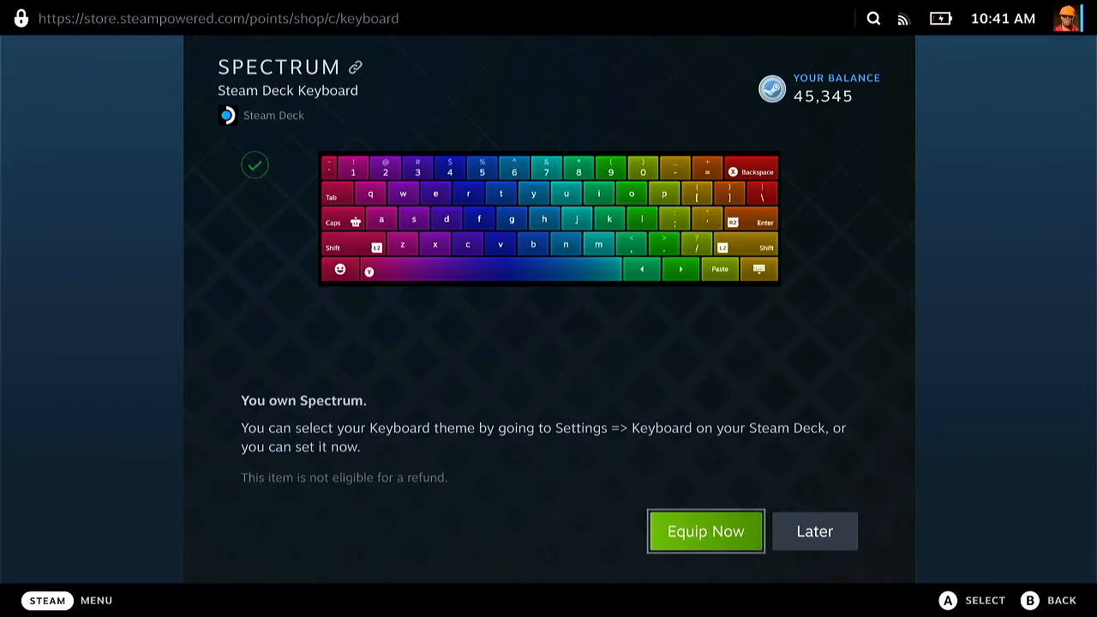
click(706, 531)
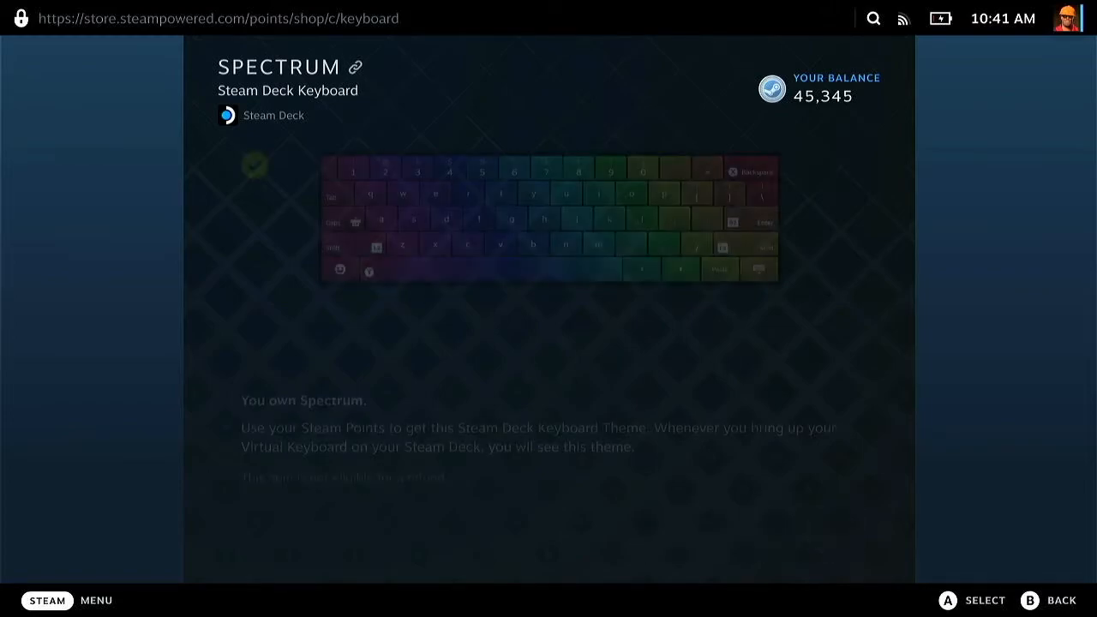